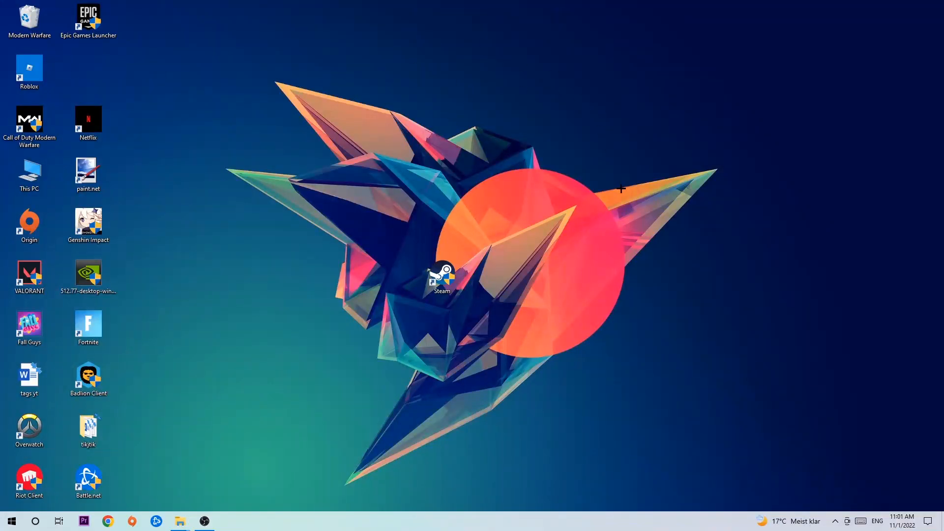
mouse_move(668, 163)
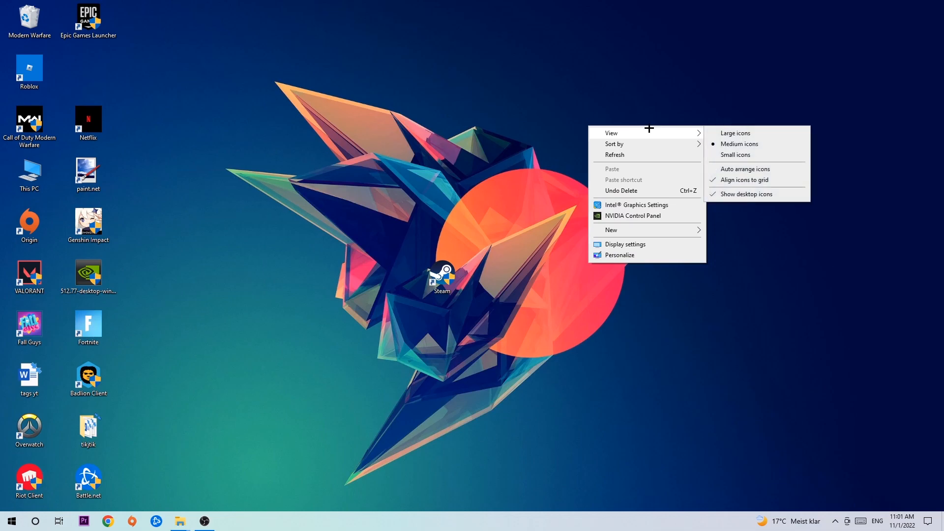
mouse_move(640, 241)
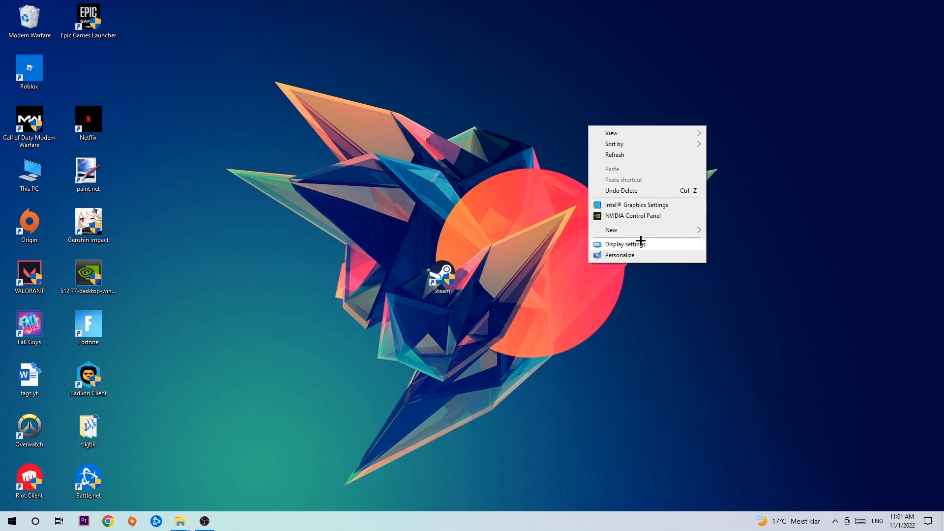
Step: Open Display settings from the desktop context menu to view both monitors
click(625, 244)
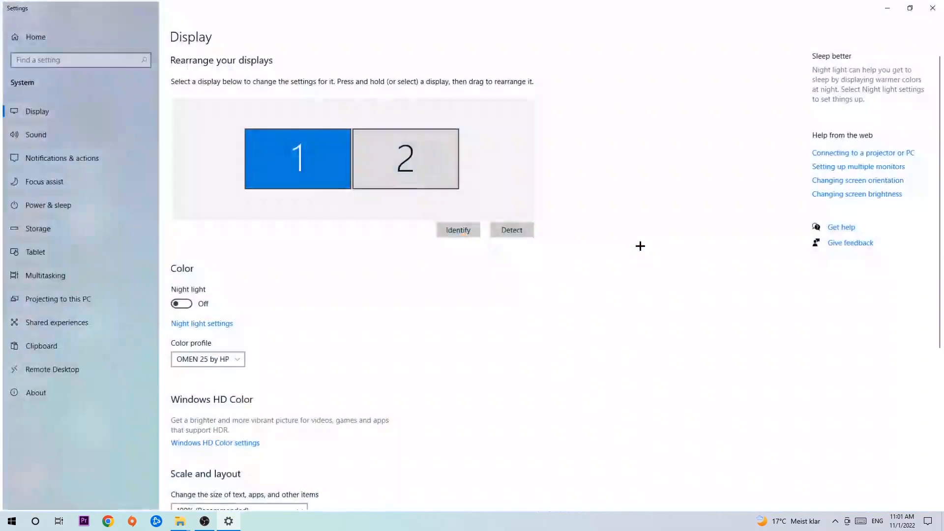
mouse_move(45, 114)
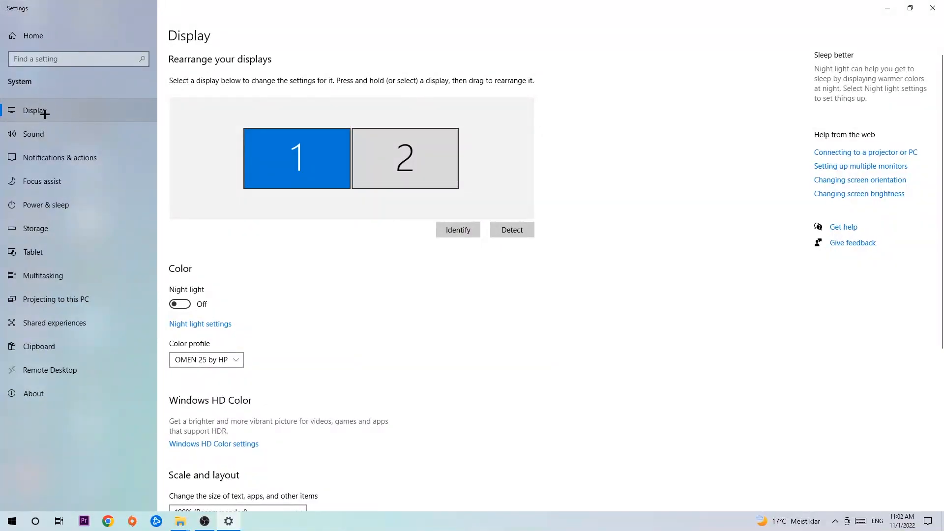
mouse_move(321, 272)
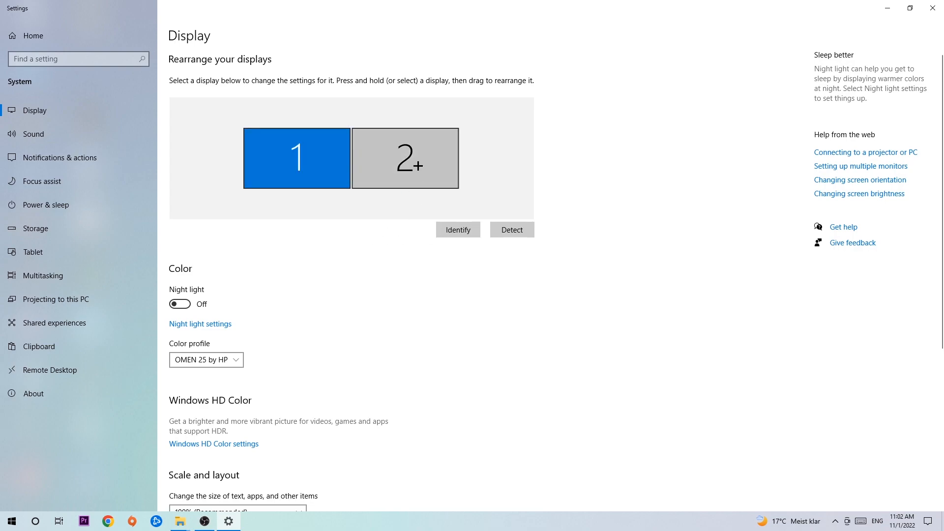
scroll(down, 3)
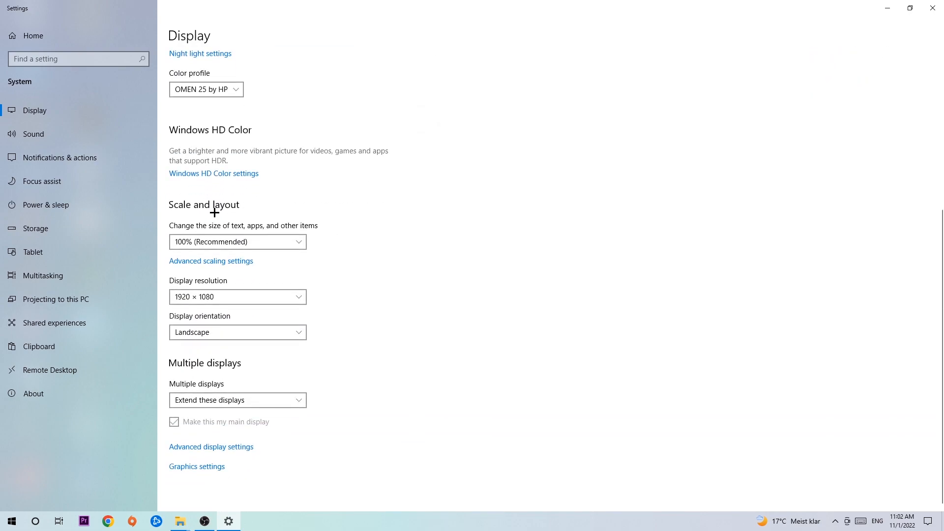
mouse_move(262, 221)
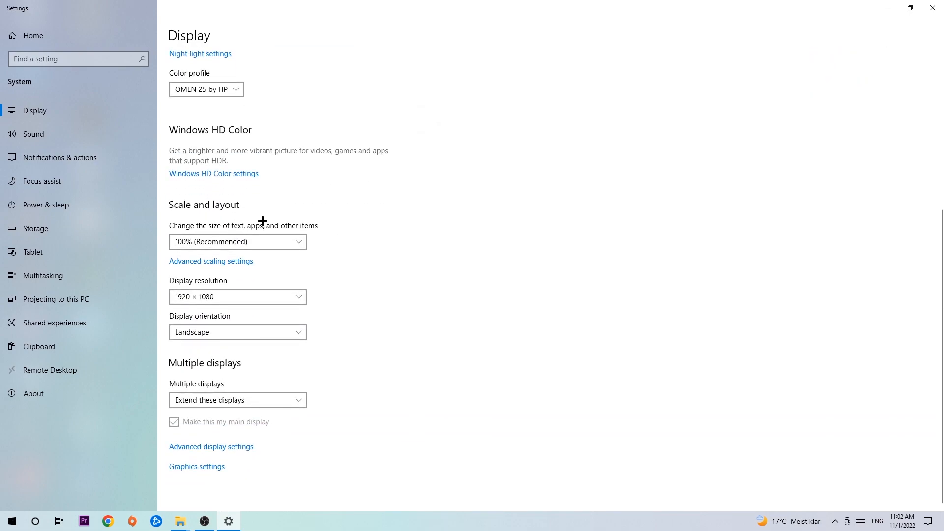
mouse_move(305, 251)
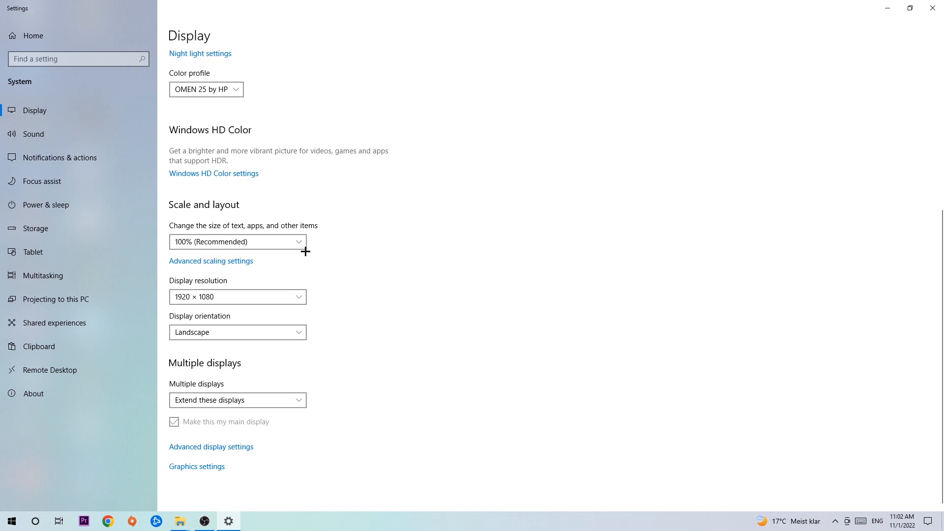
mouse_move(351, 242)
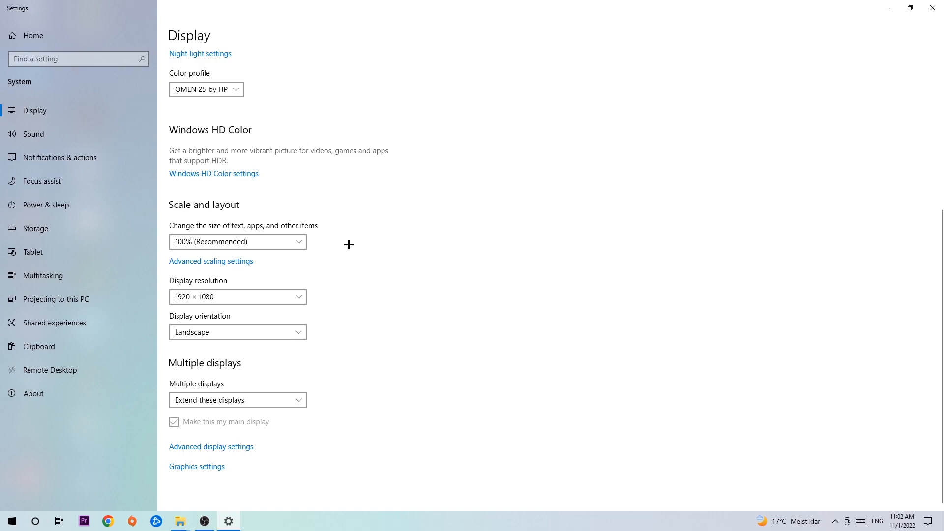
mouse_move(345, 246)
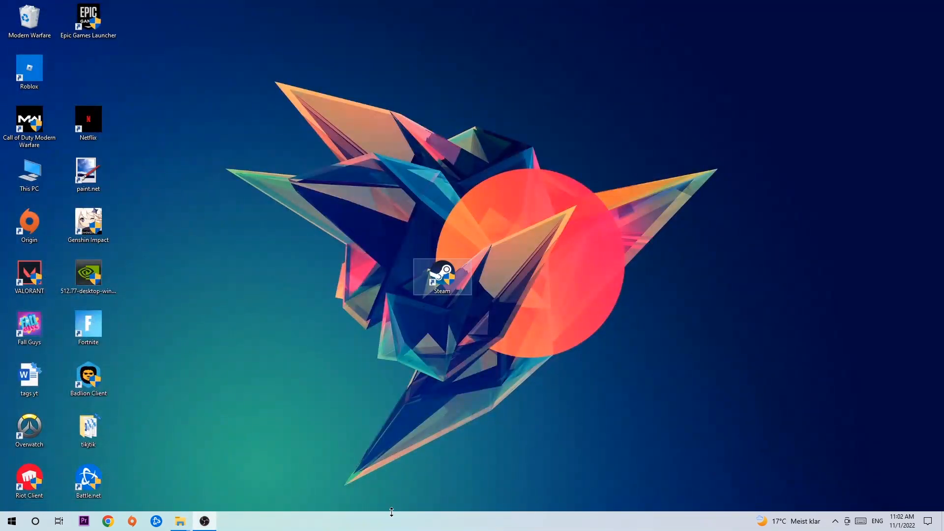
Step: Go to Update & Security from the Start menu Settings to see Windows Update status
click(12, 521)
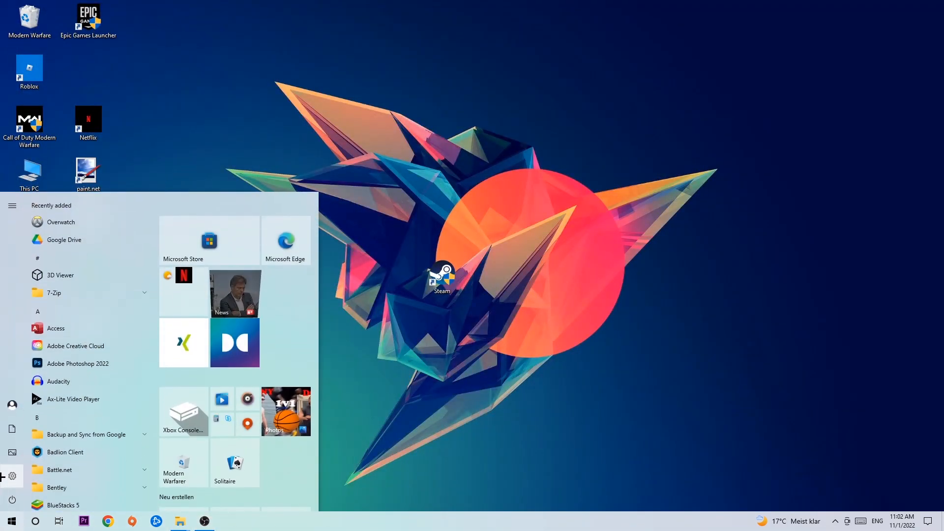
click(10, 476)
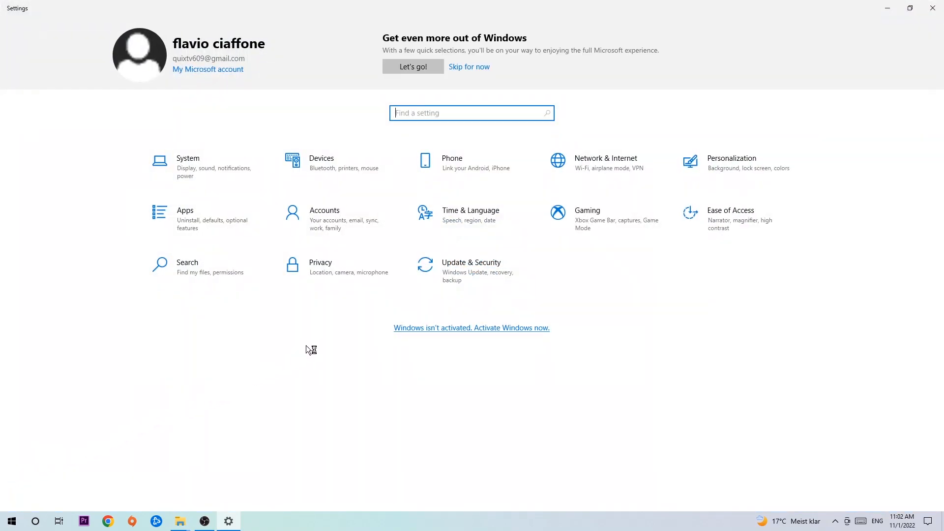
click(471, 264)
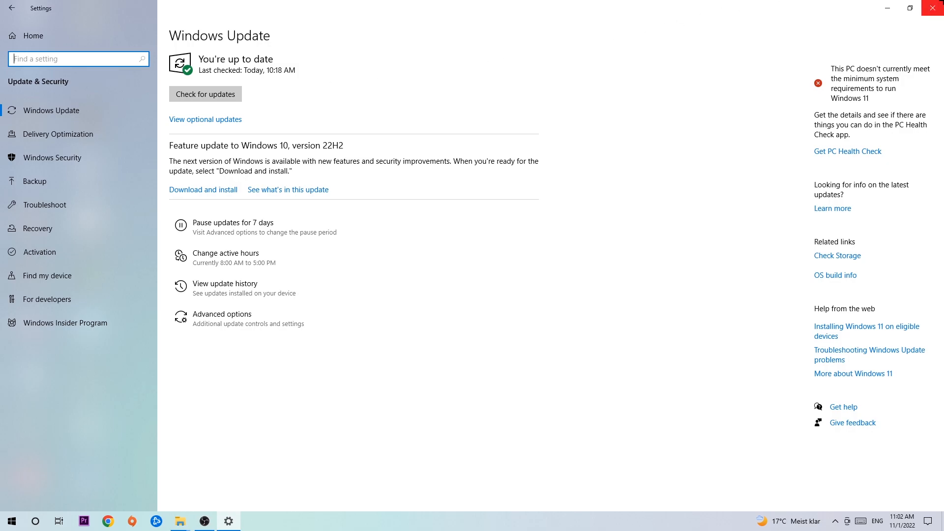
Step: Close Settings and drag the NVIDIA 512.77 installer to desktop centre above Steam
click(934, 8)
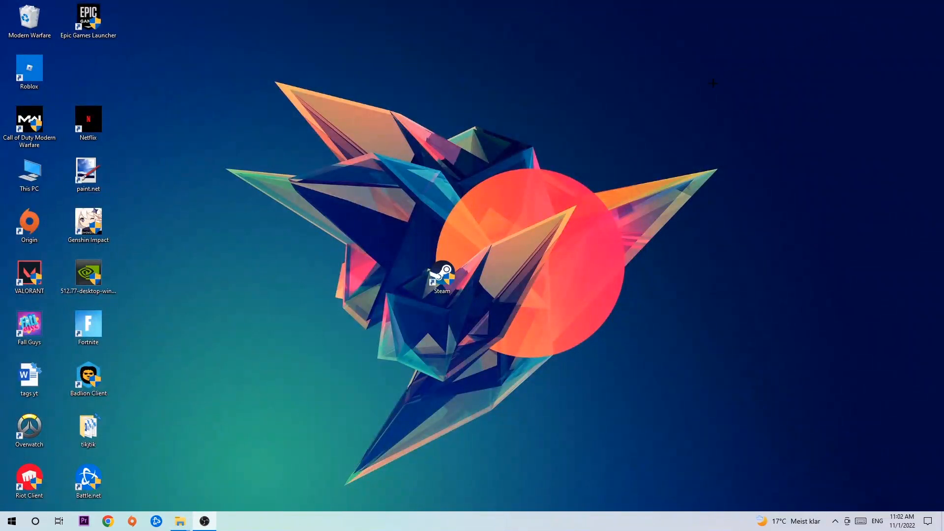
drag(88, 274, 383, 174)
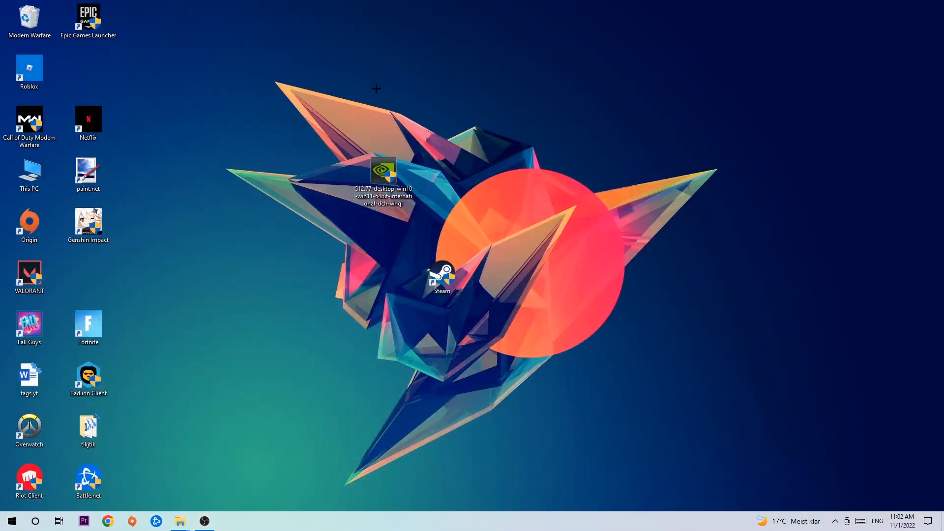
mouse_move(391, 114)
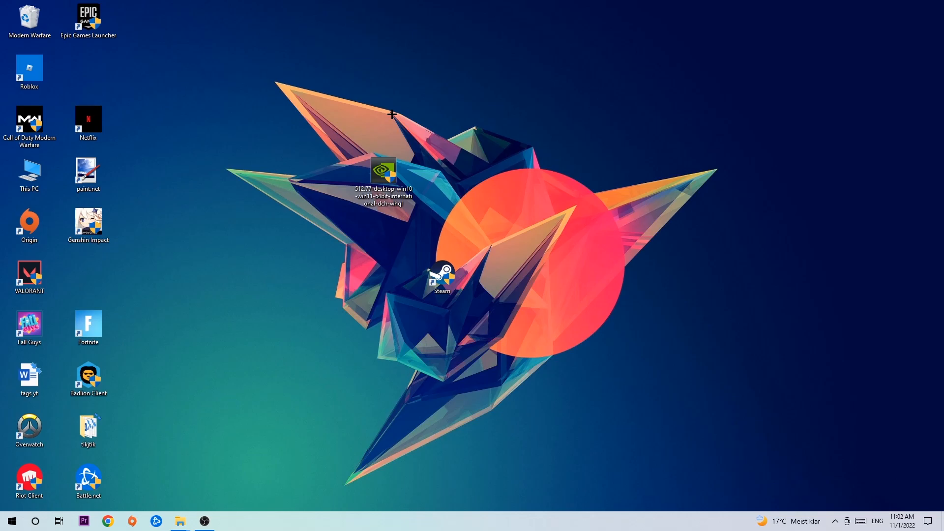
mouse_move(389, 145)
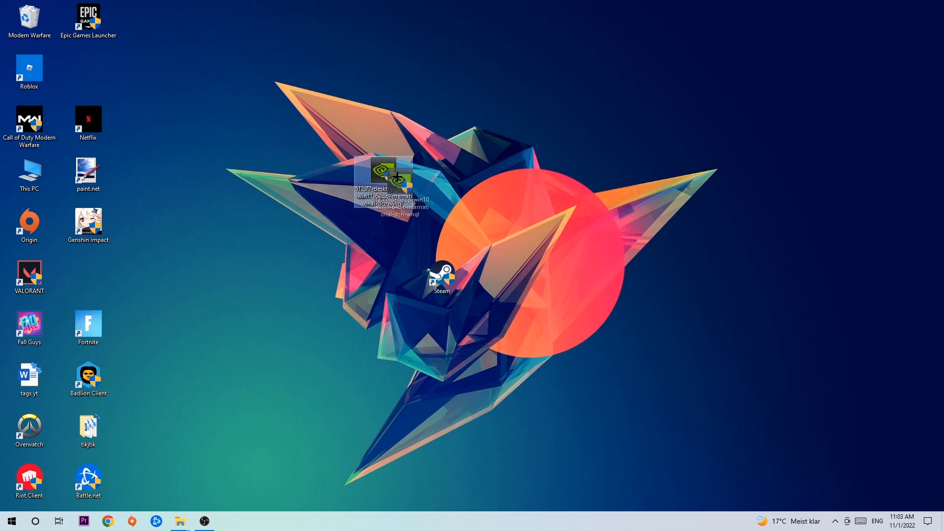
drag(388, 178, 442, 231)
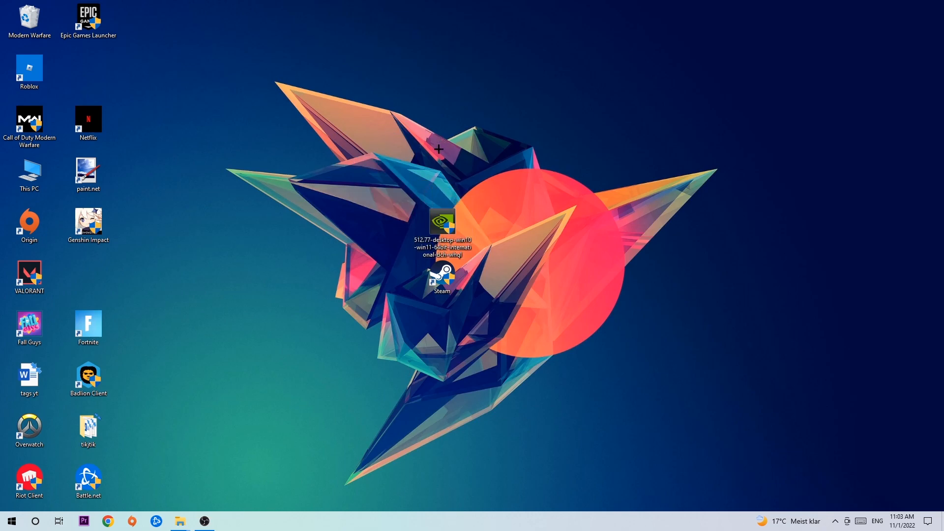